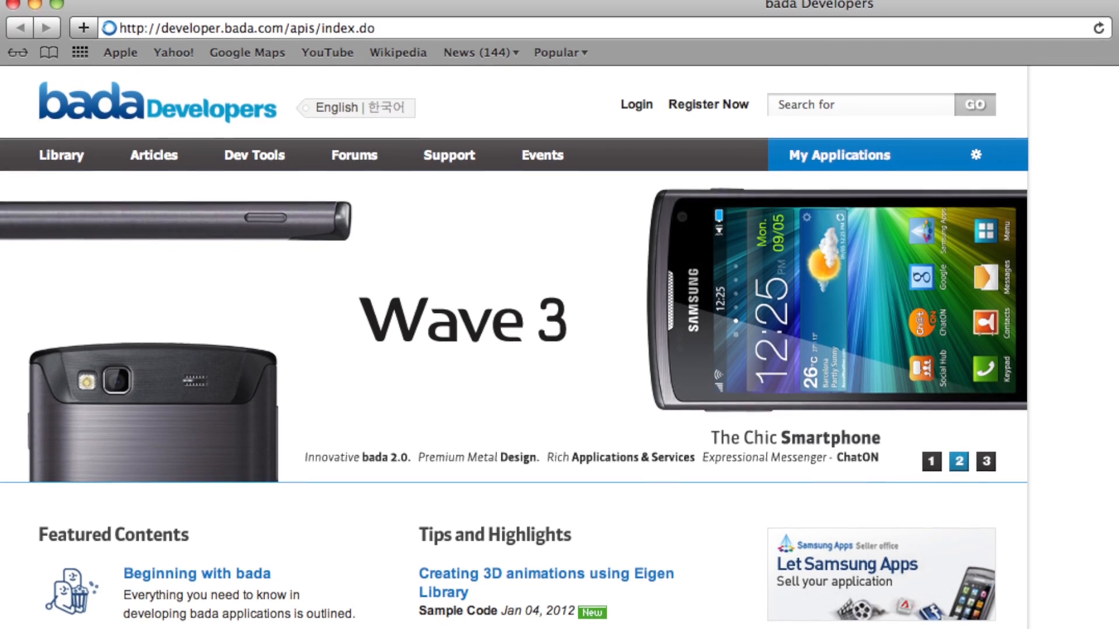
- Scroll down the bada Developers home page and open the 'Commerce: Making Money with bada' video post
scroll("down", 3)
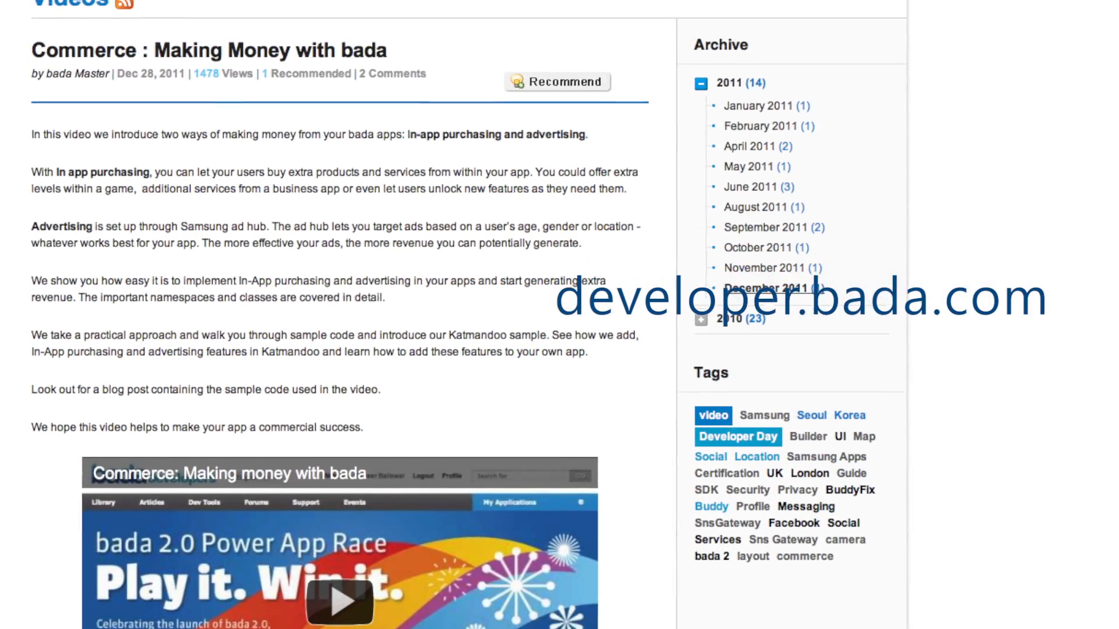
left_click(340, 600)
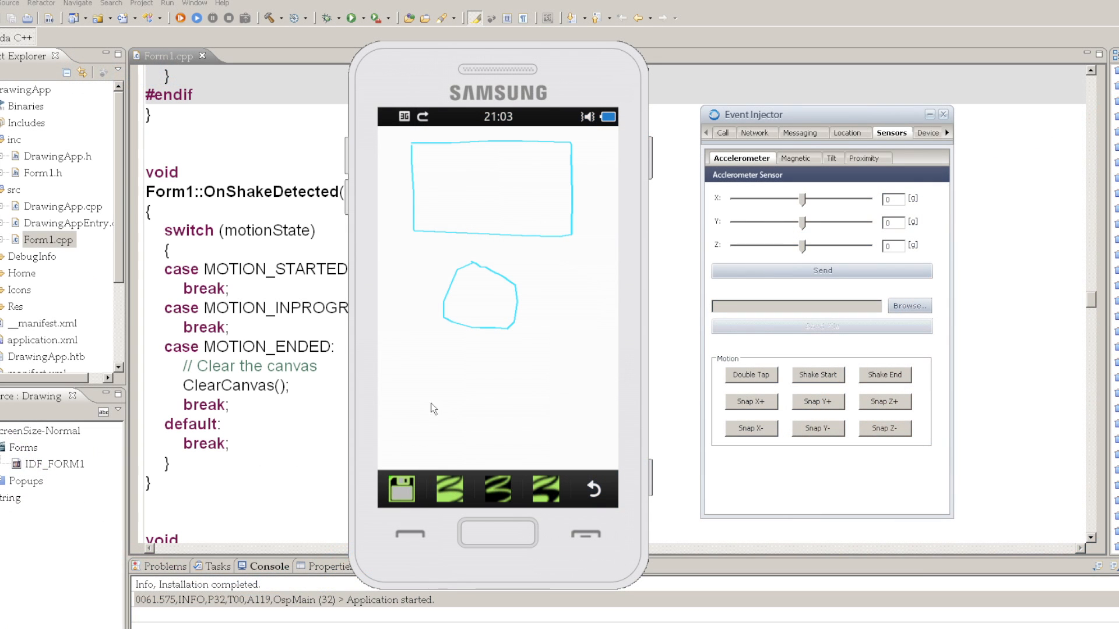
- Draw a horizontal line below the polygon, then undo it with an injected Double Tap motion
left_click_drag(432, 404, 553, 404)
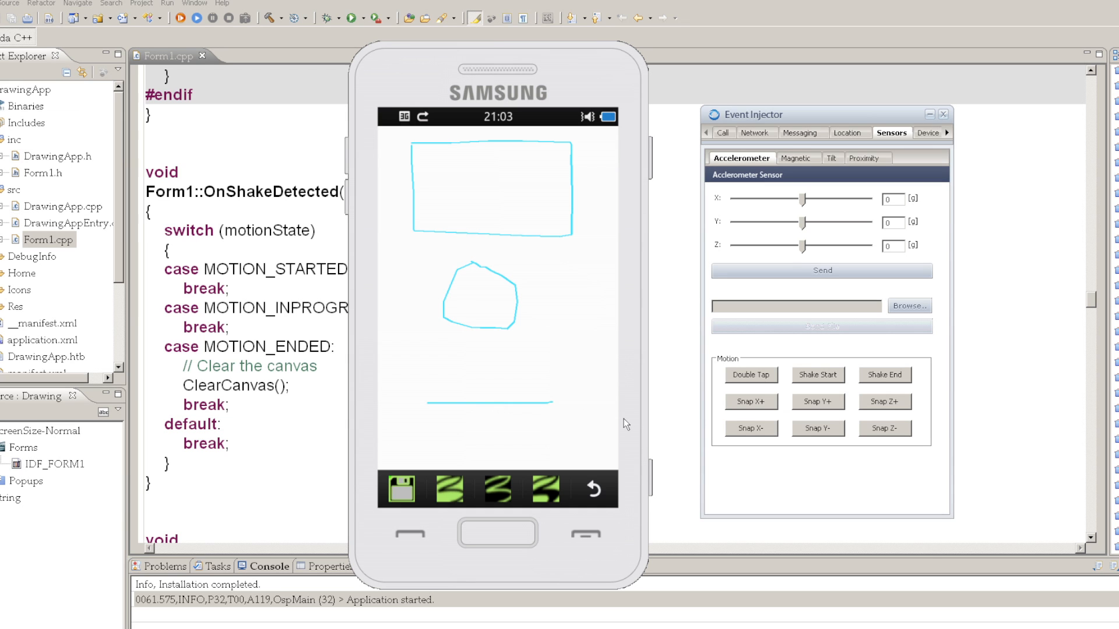
mouse_move(802, 458)
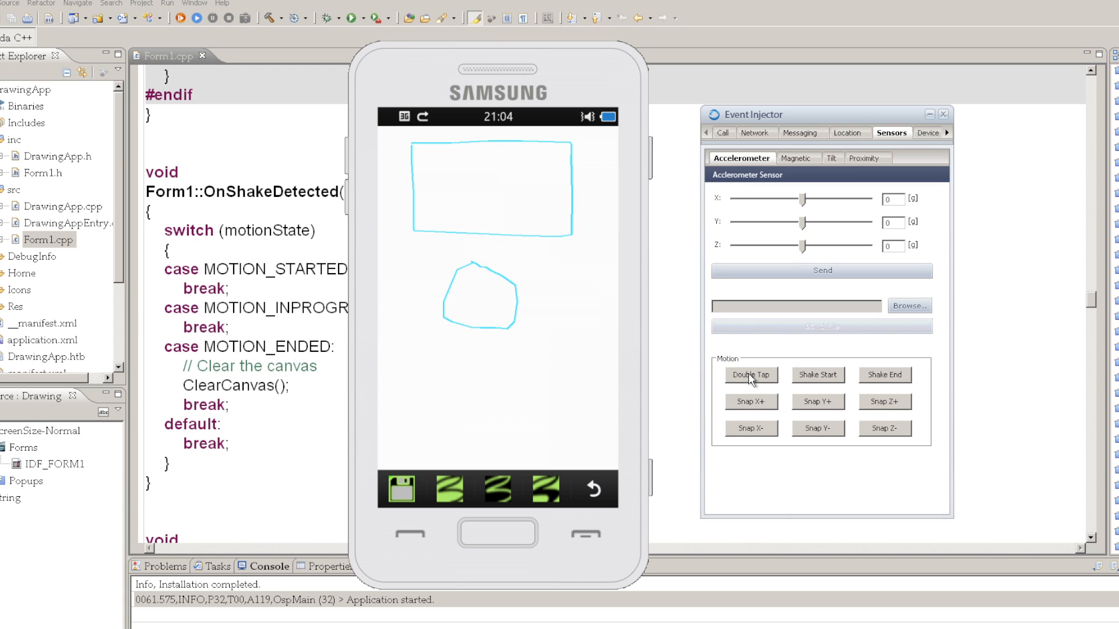
mouse_move(878, 379)
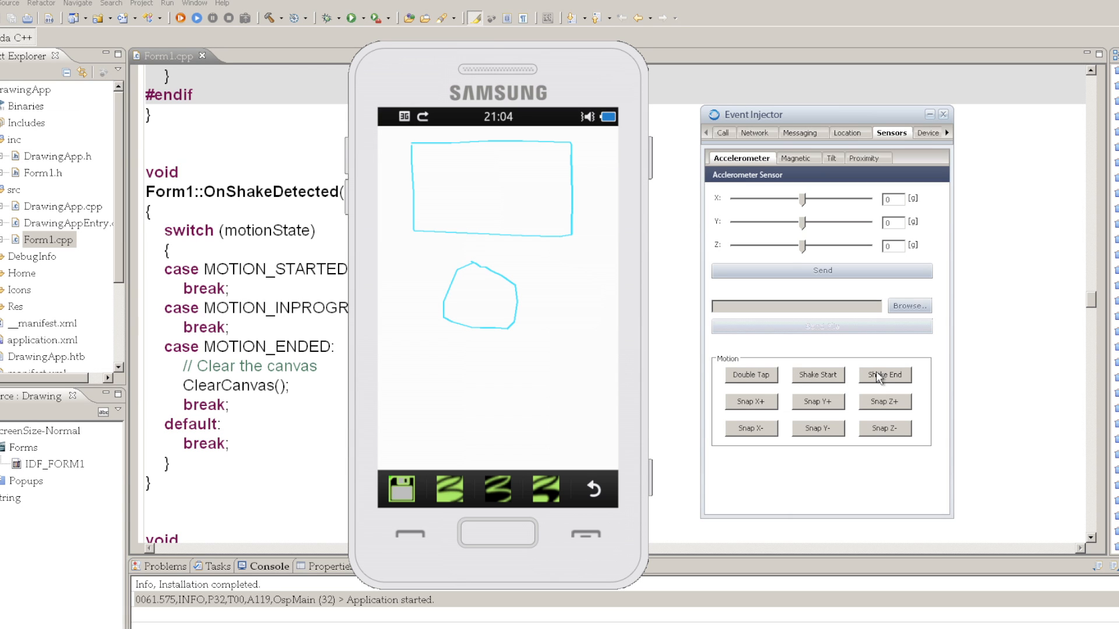
left_click(885, 374)
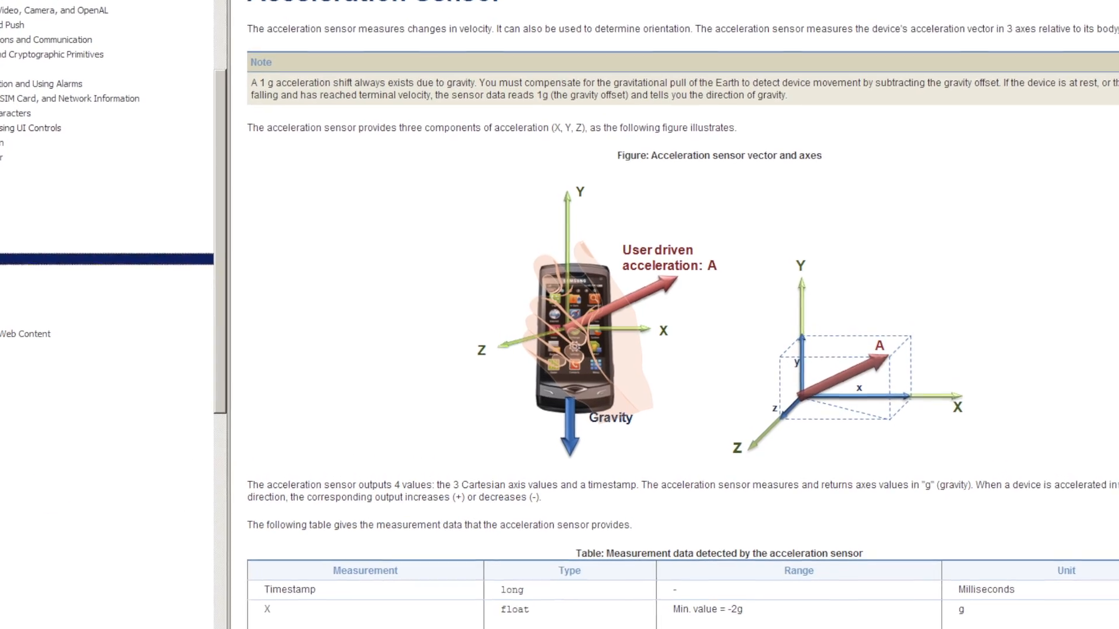
- Go from the Acceleration Sensor page to the Magnetic Sensor page and scroll to its field vector figure
scroll("down", 3)
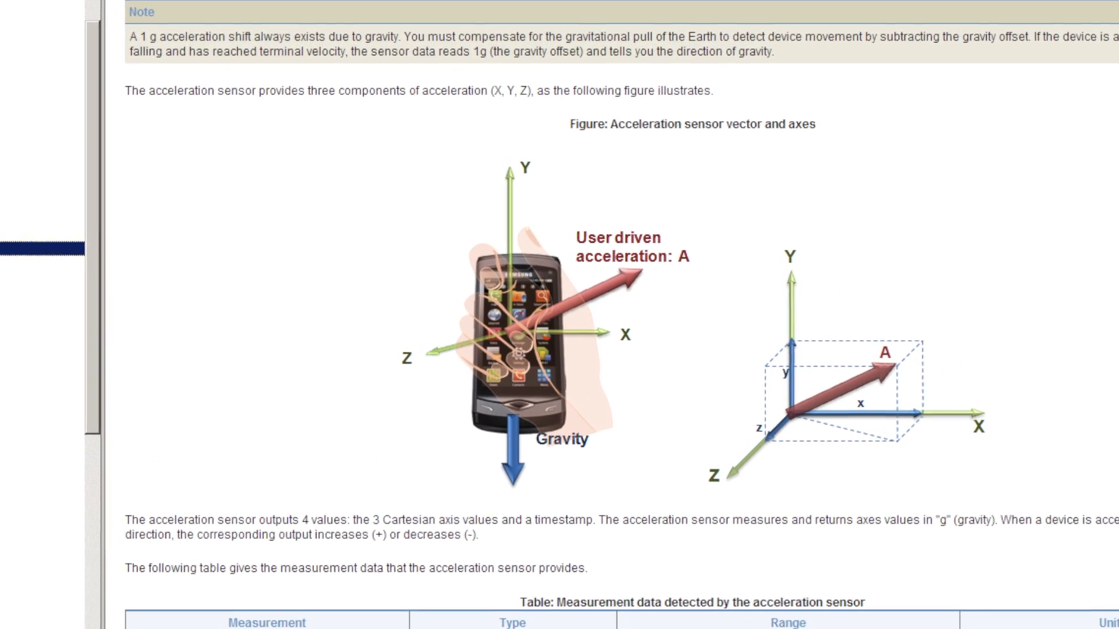
left_click(34, 262)
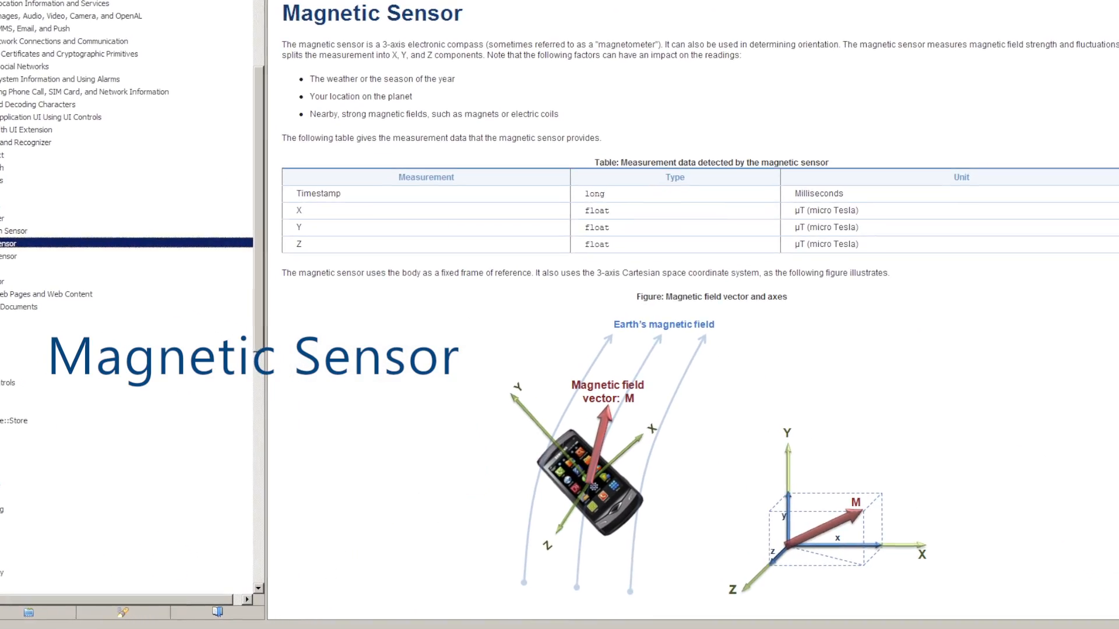
scroll("down", 3)
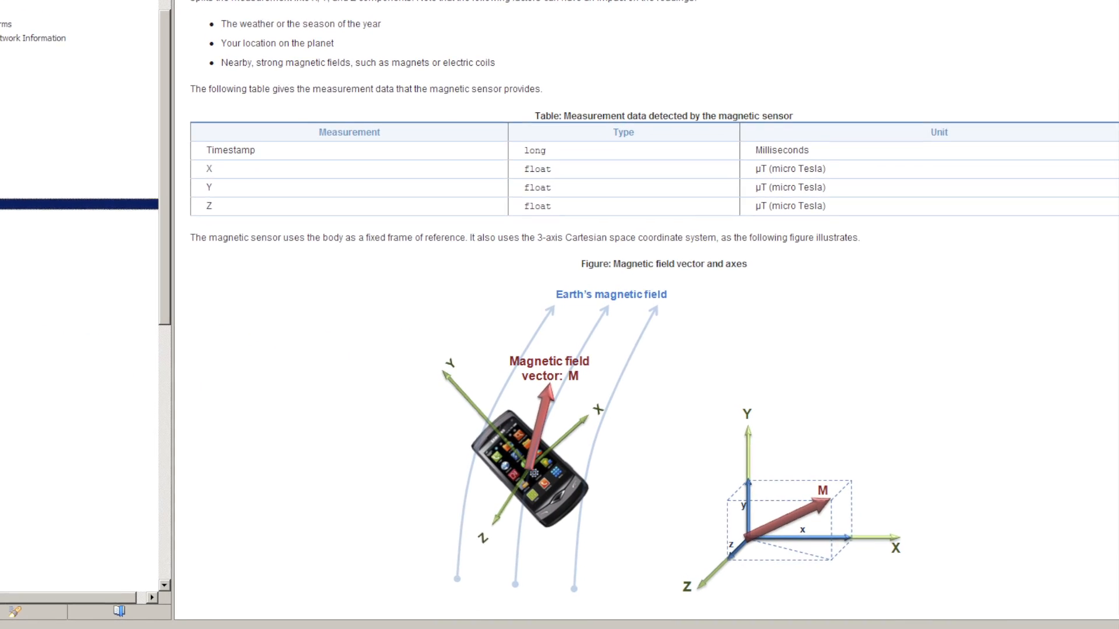
scroll("down", 3)
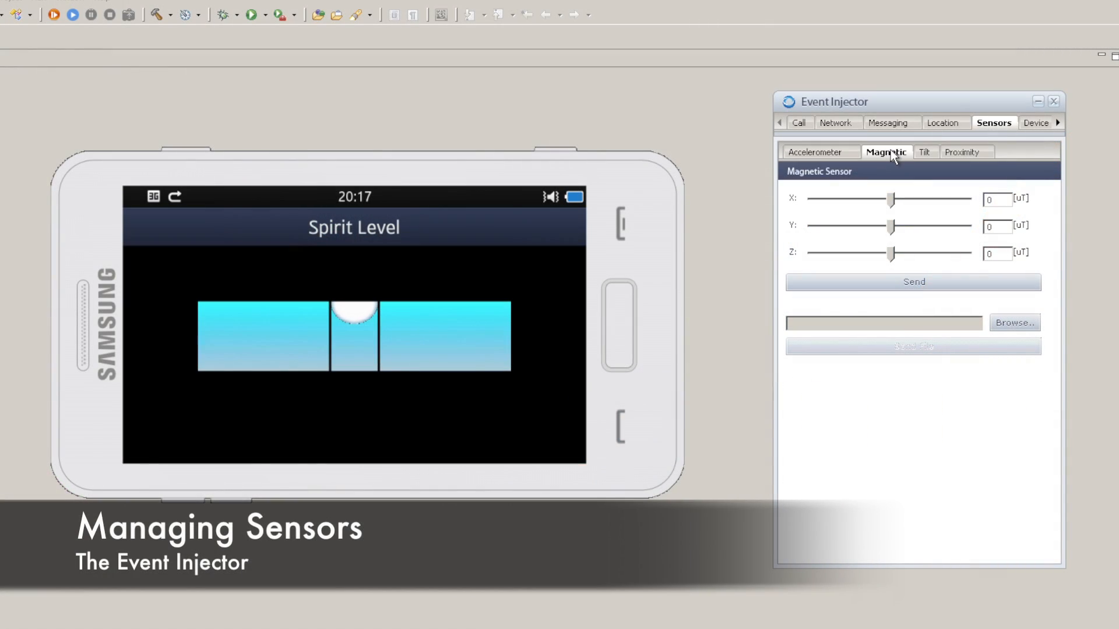
- Send Spirit Level a tilt event with the pitch slider at -133 degrees
left_click(925, 152)
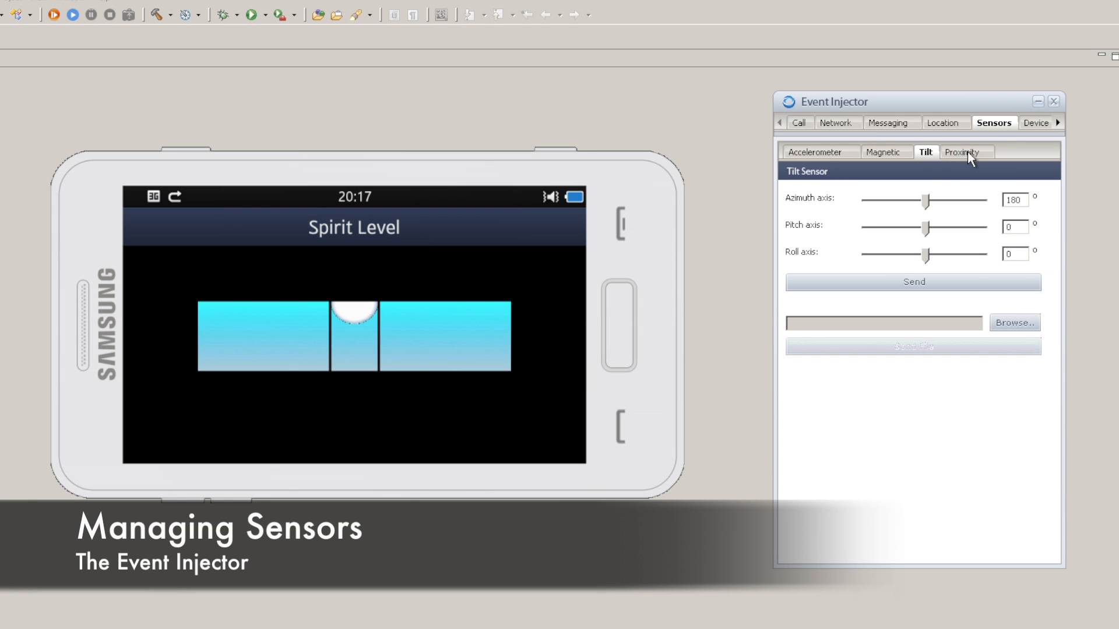
left_click(965, 153)
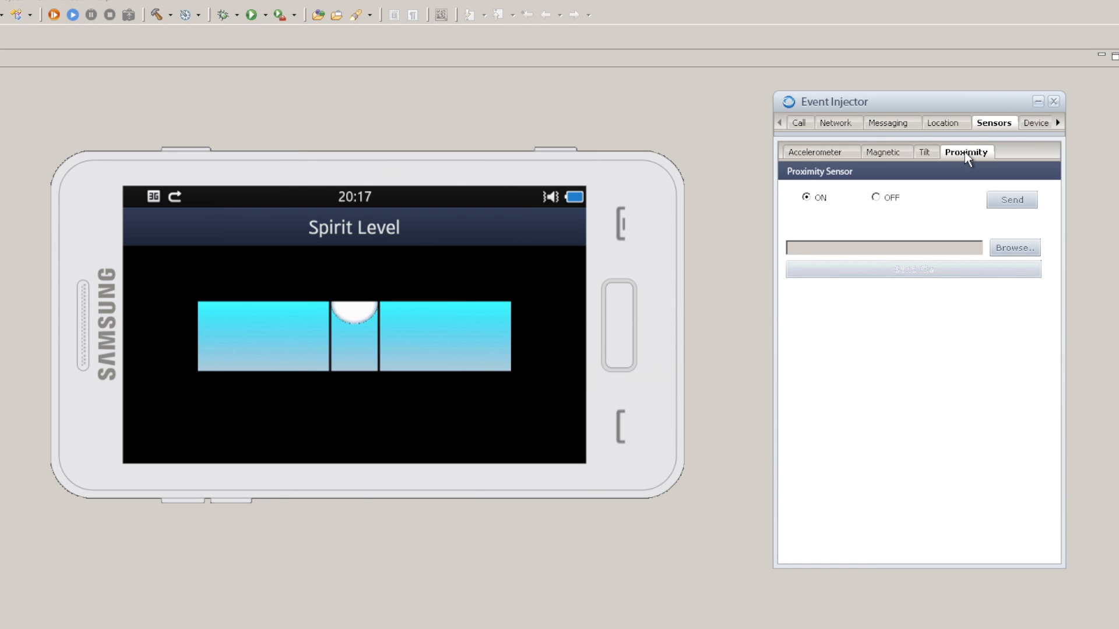
left_click(924, 153)
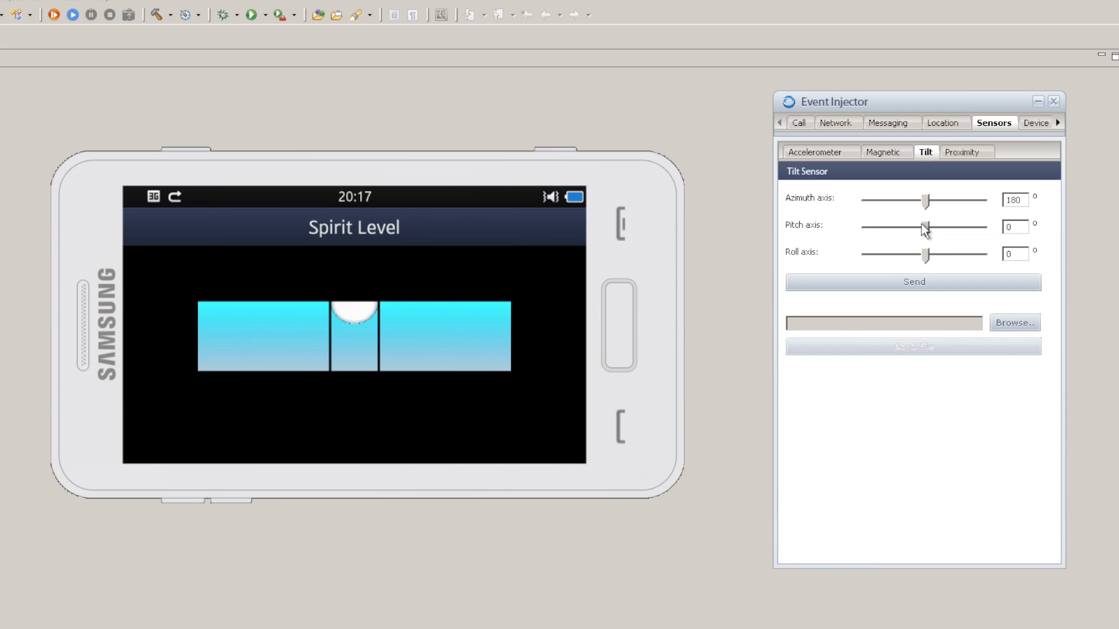
left_click_drag(924, 226, 881, 227)
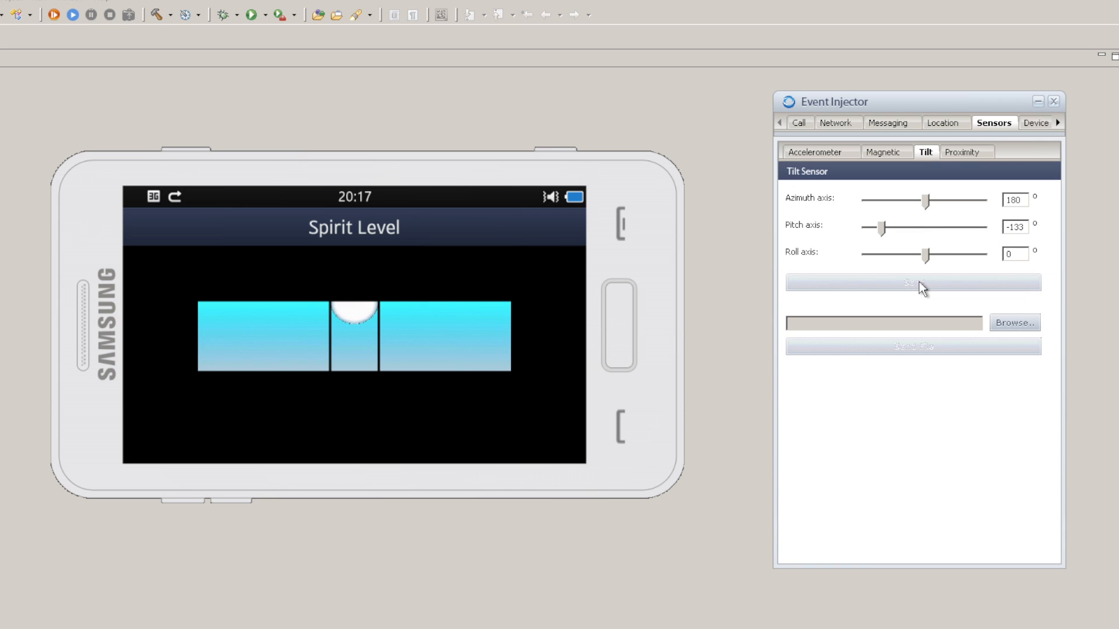
left_click(912, 283)
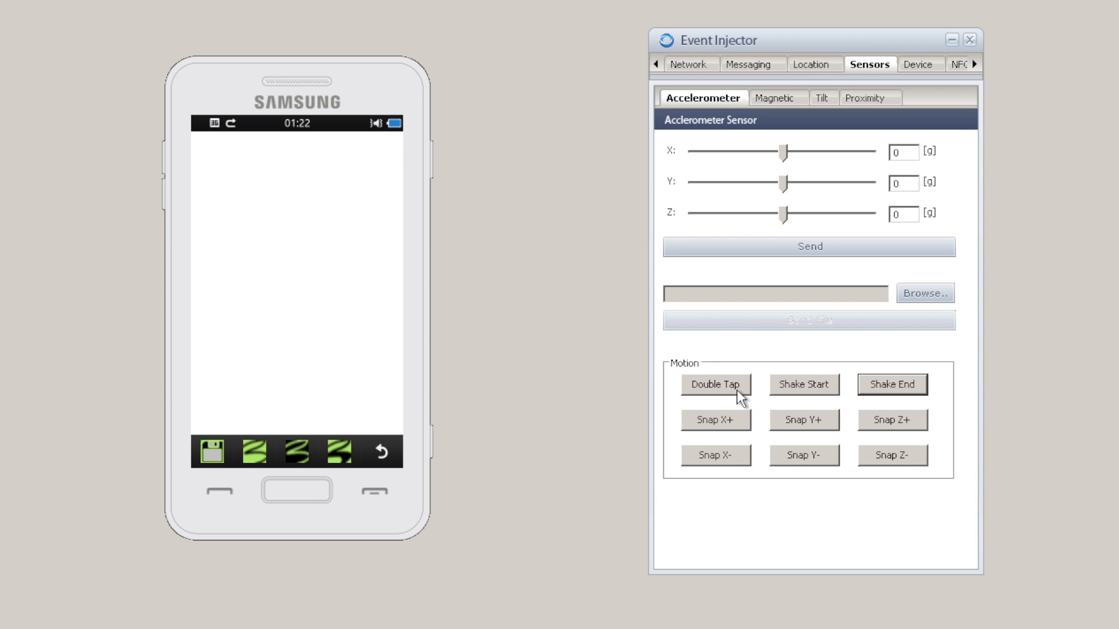
mouse_move(889, 427)
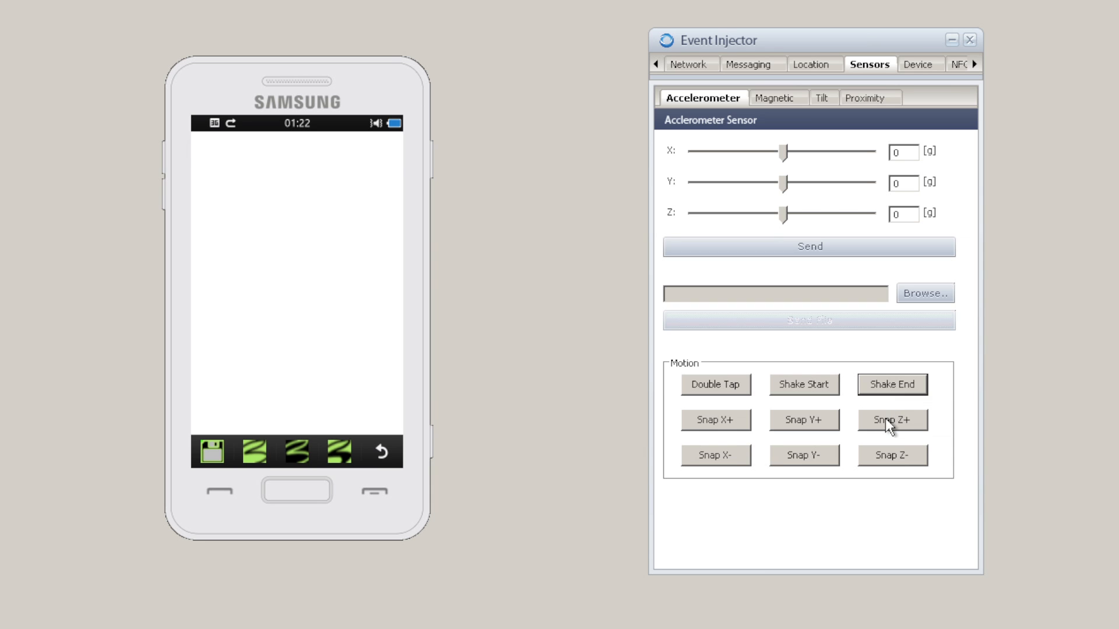
- Drag across the blank drawing canvas in the simulator
left_click_drag(234, 193, 350, 262)
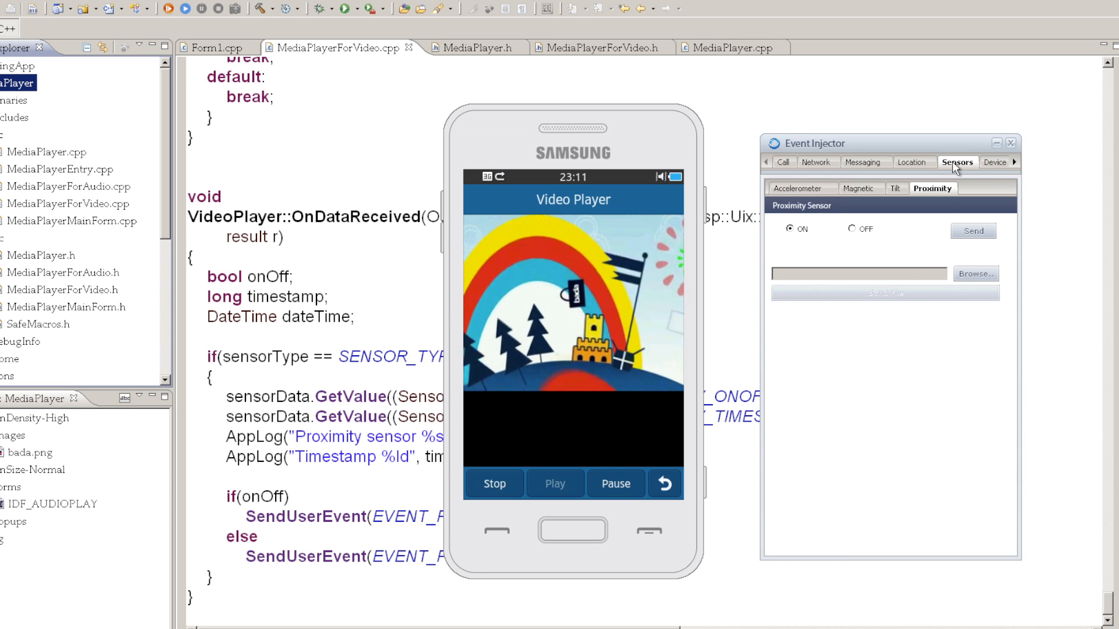
- Send the proximity ON event twice to pause the playing video
left_click(972, 231)
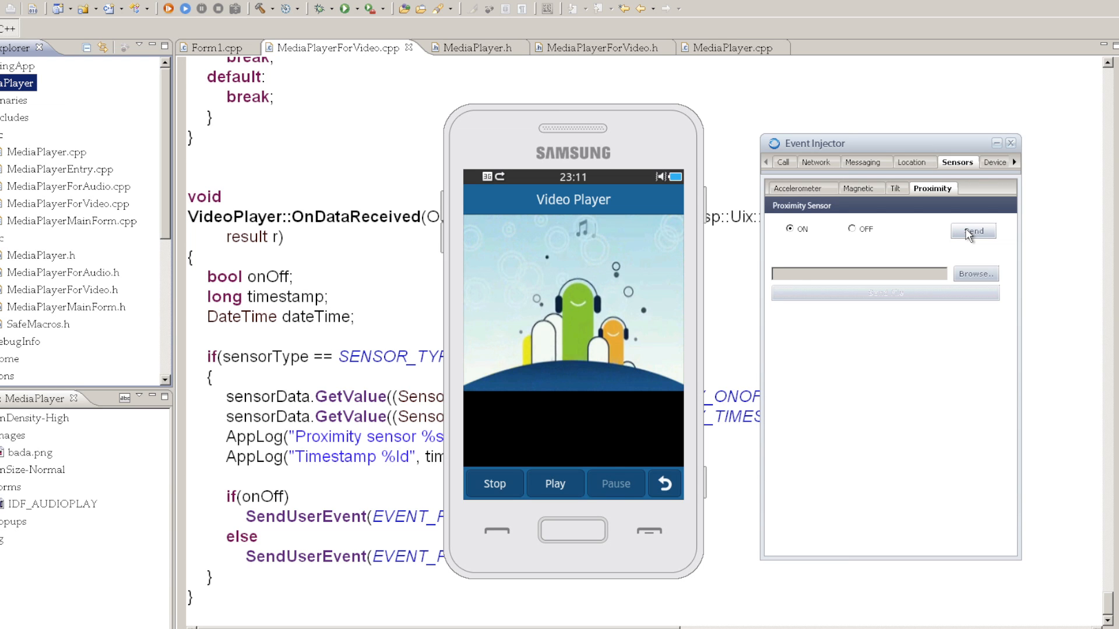
left_click(852, 229)
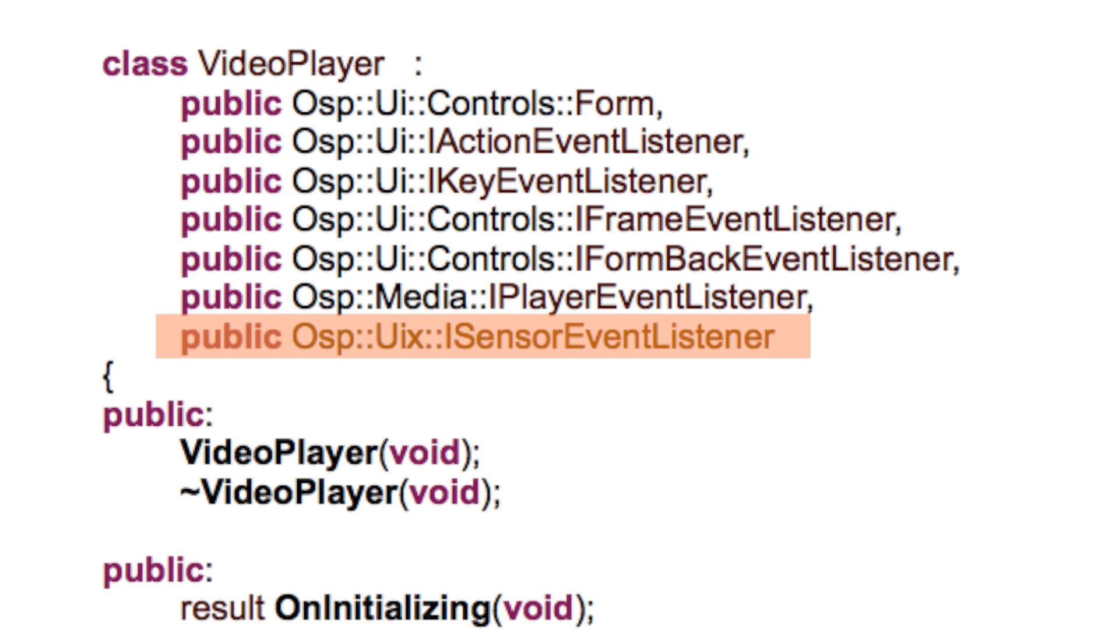
scroll("down", 3)
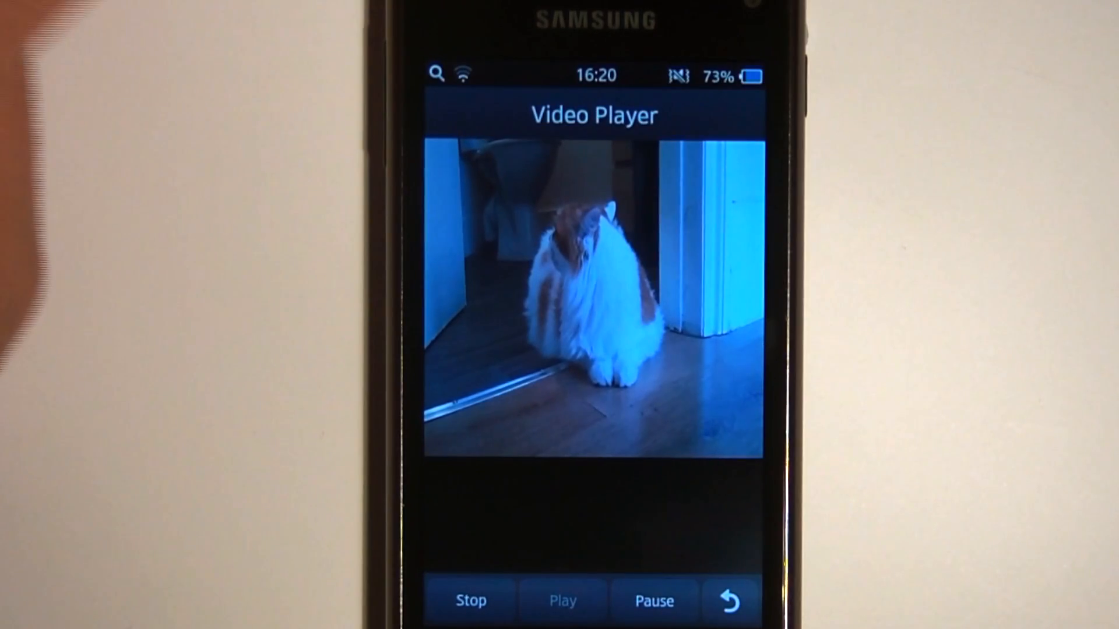
- Send three pitch -140 tilt events to slide the bubble right of centre
left_click(653, 601)
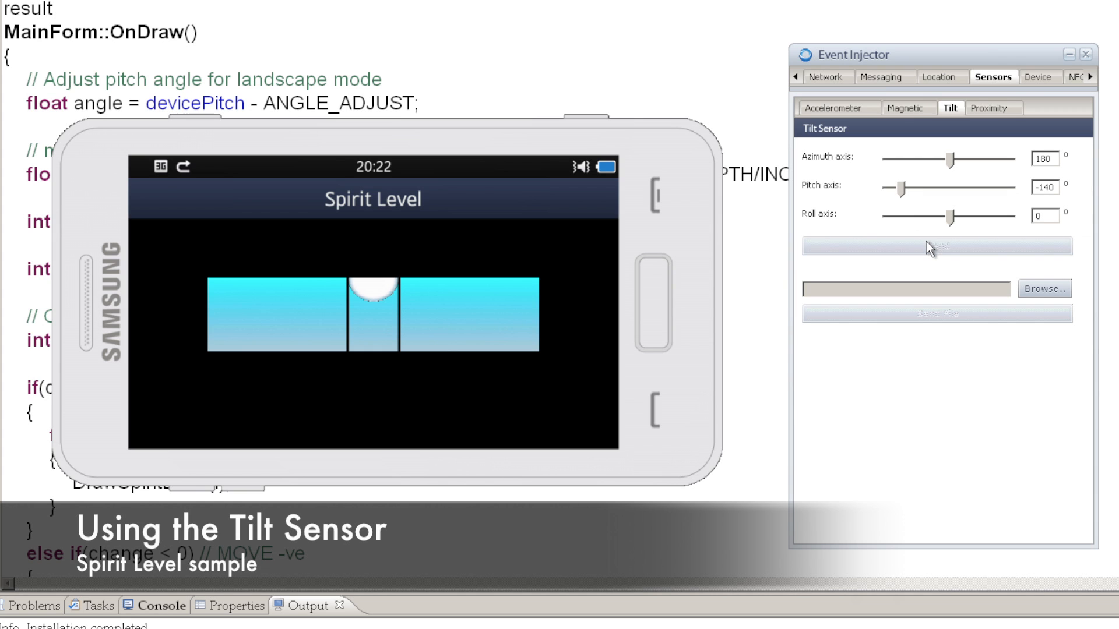
left_click(936, 245)
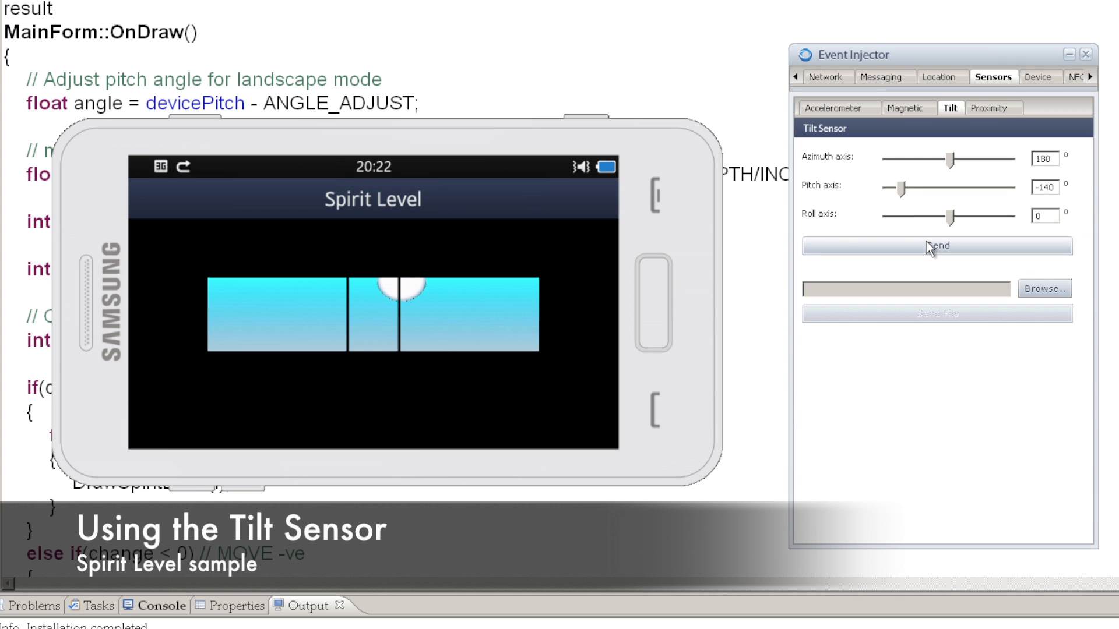
left_click(935, 245)
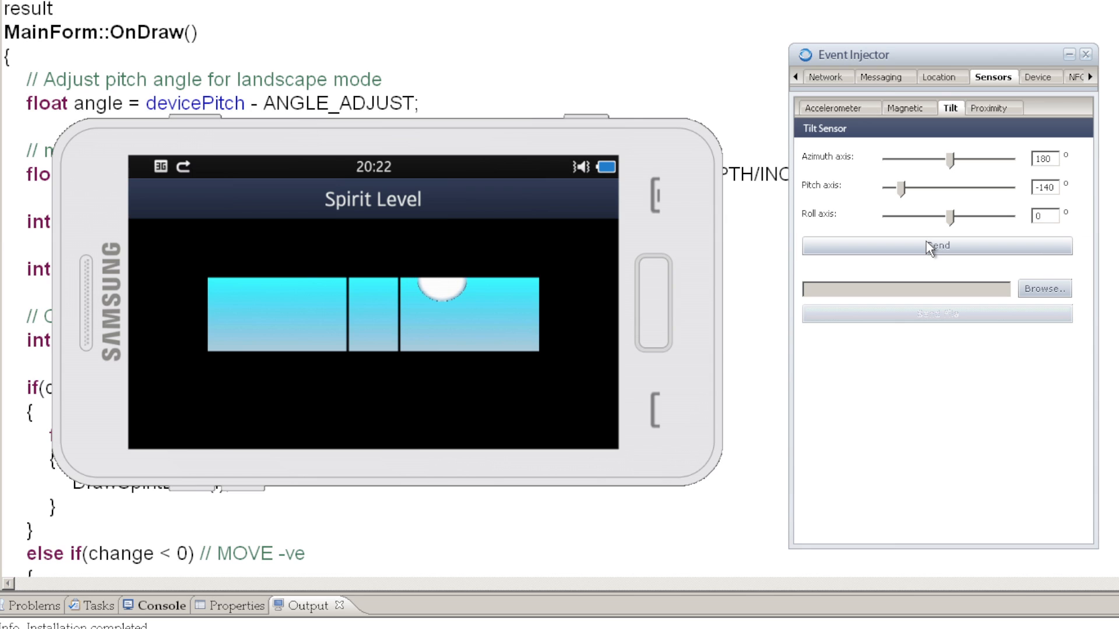
left_click(936, 245)
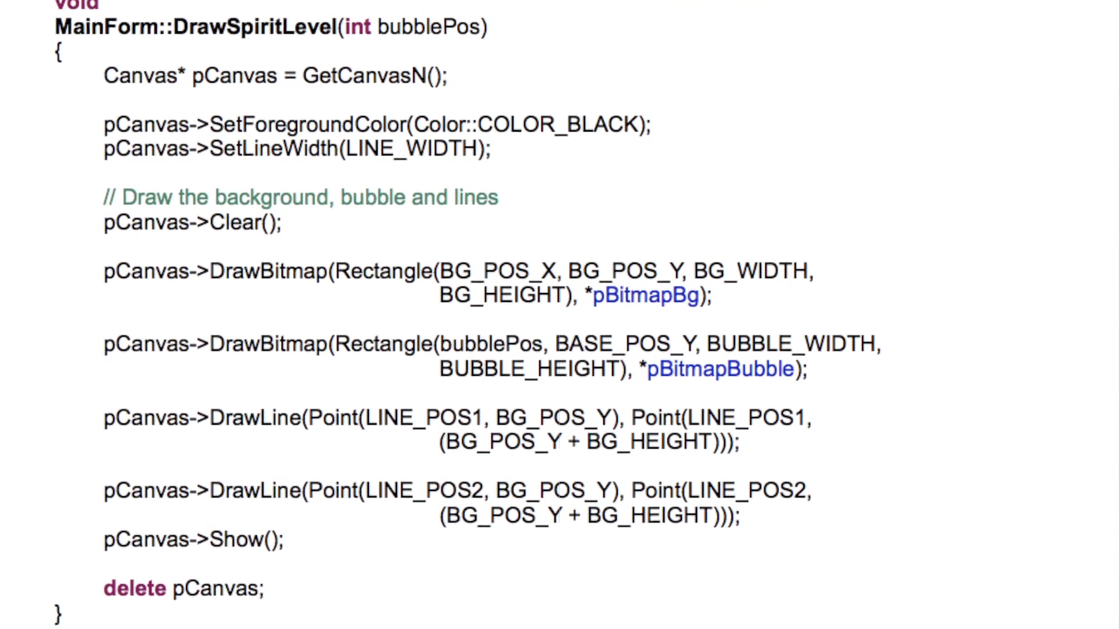
scroll("down", 3)
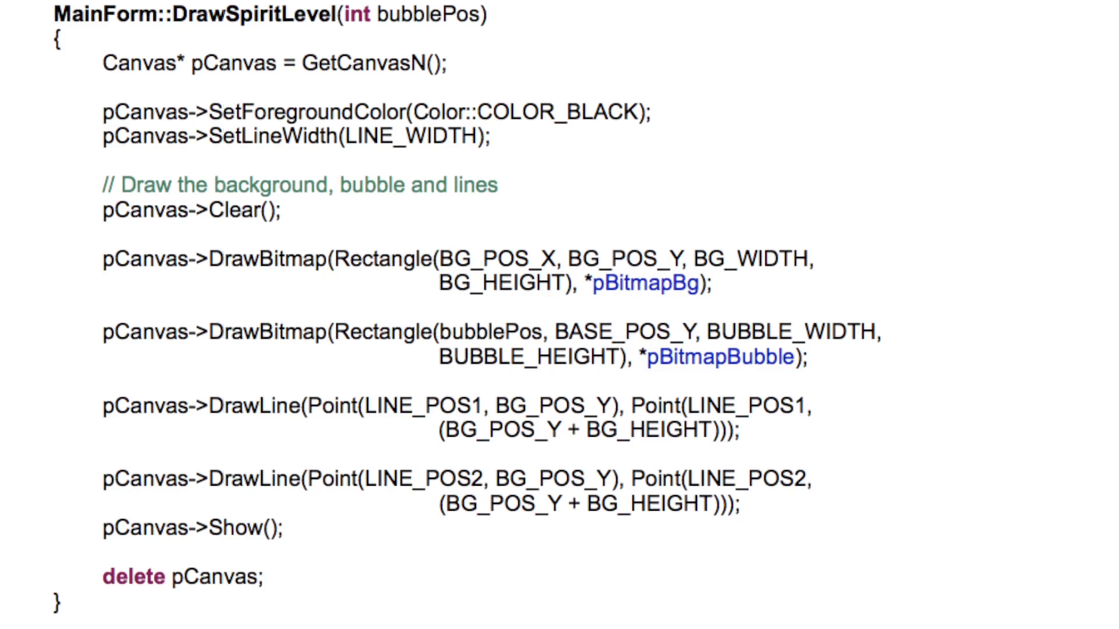